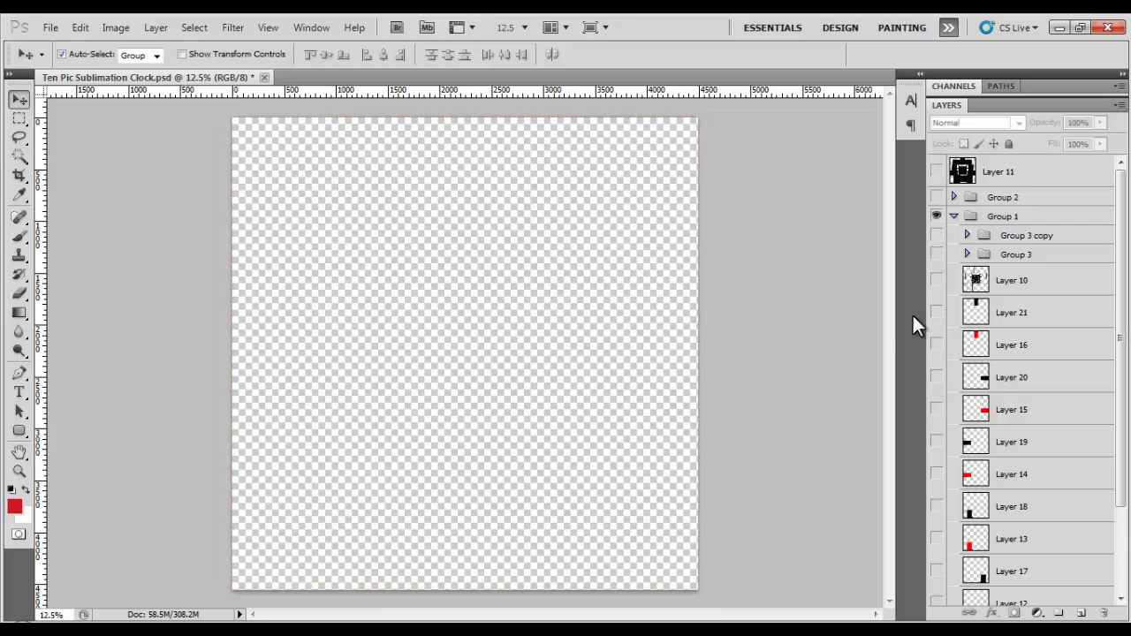
# Show Group 1 and Layer 10 so the ten-photo clock frame and clock face appear.
pyautogui.click(933, 279)
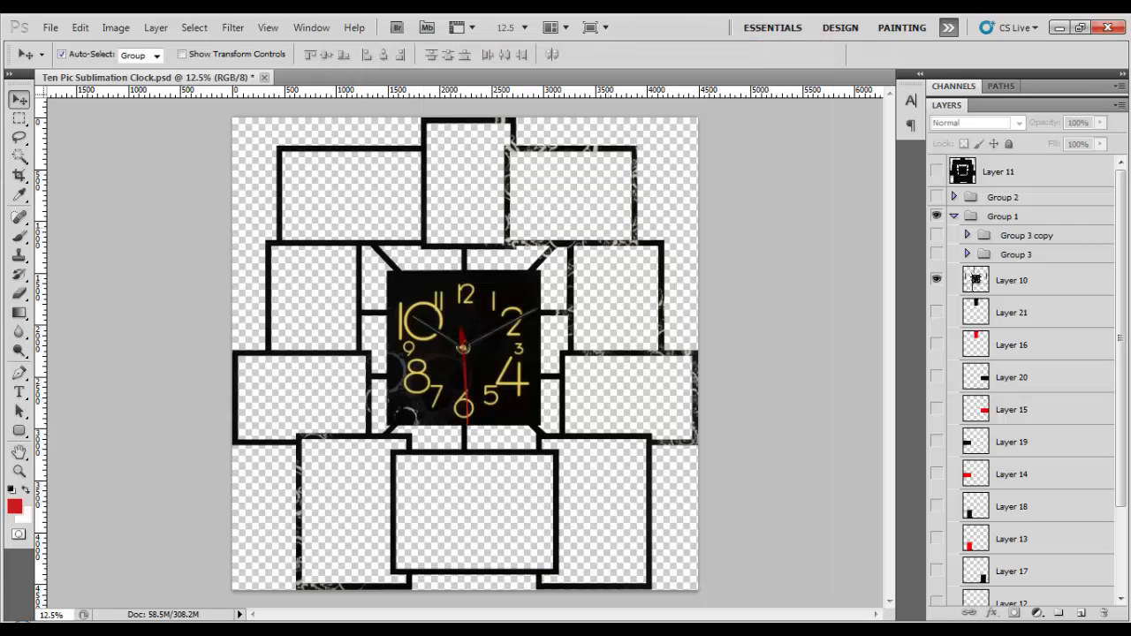
pyautogui.moveTo(615, 238)
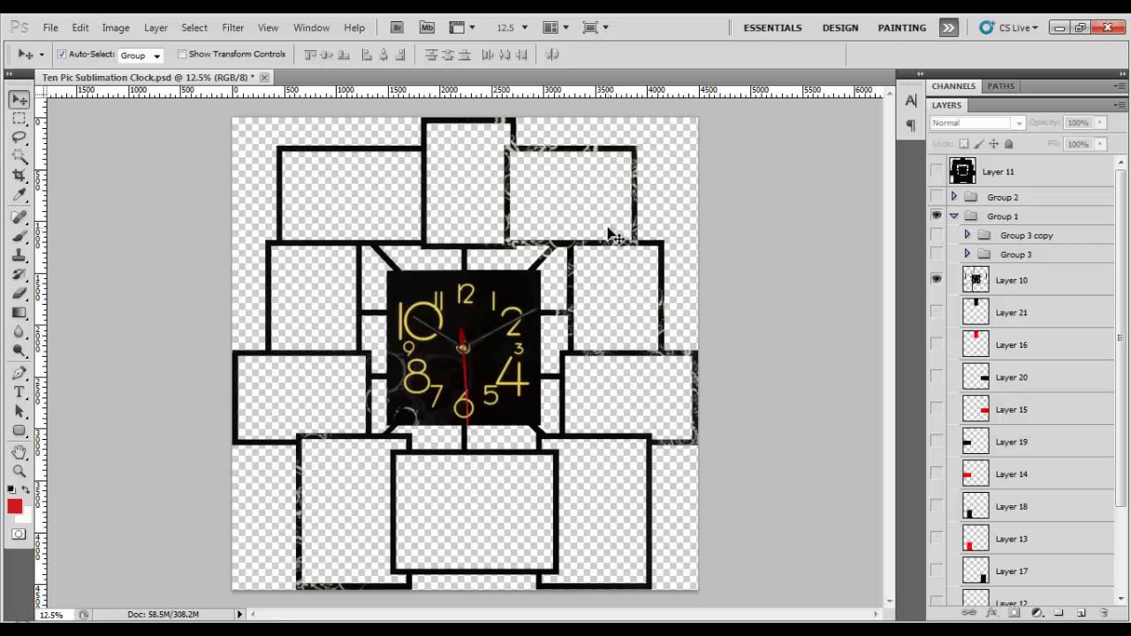
pyautogui.click(935, 171)
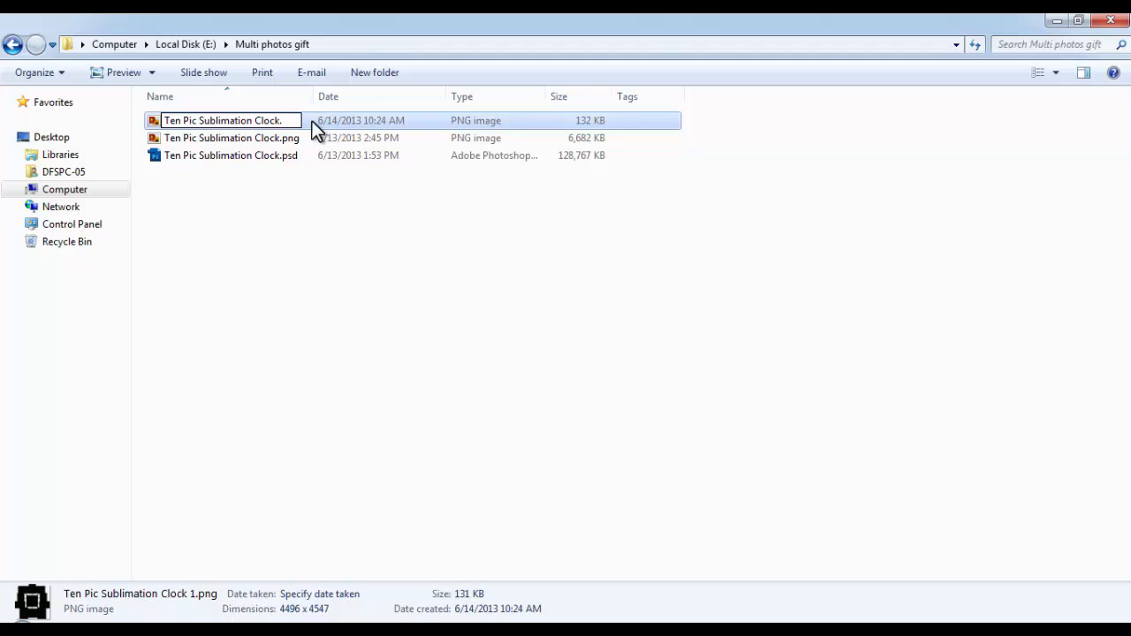
# Confirm the rename of Ten Pic Sublimation Clock 1.png to Ten Pic Sublimation Clock.msk.
pyautogui.write('msk')
pyautogui.press('Enter')
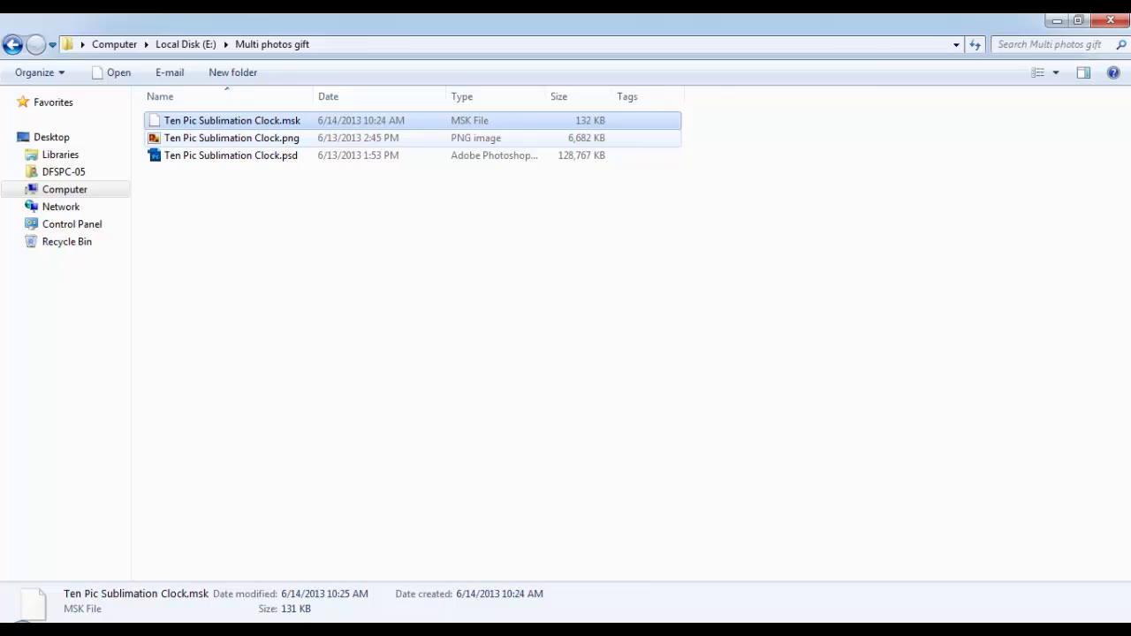
pyautogui.doubleClick(230, 155)
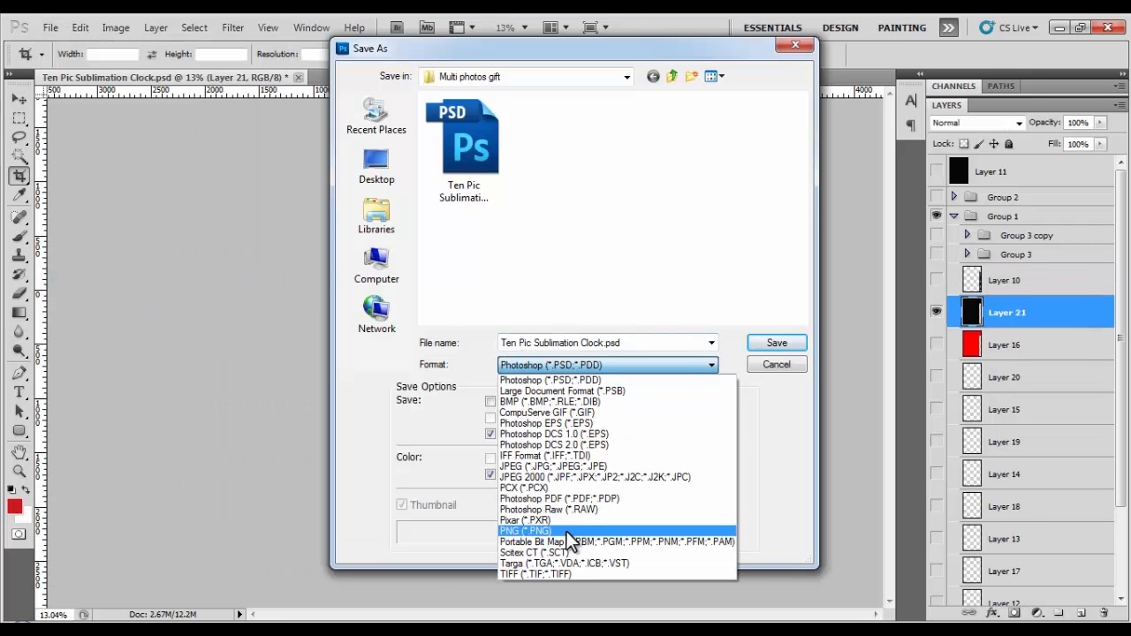
# Save the black mask shapes as numbered Ten Pic Sublimation Clock PNGs with default PNG options.
pyautogui.click(523, 530)
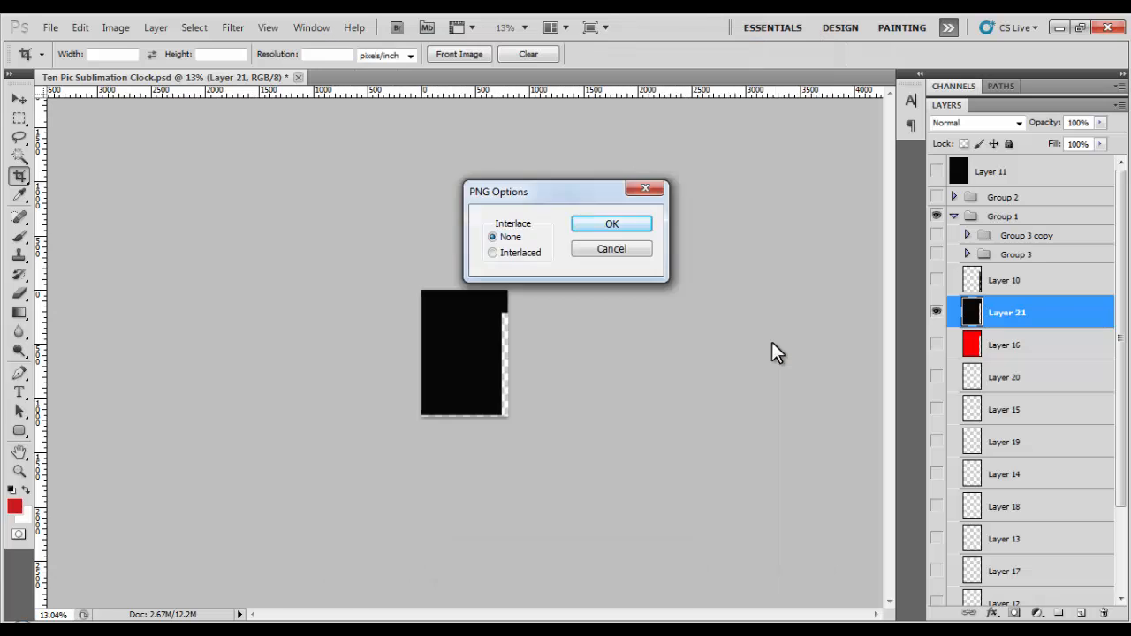
pyautogui.click(611, 223)
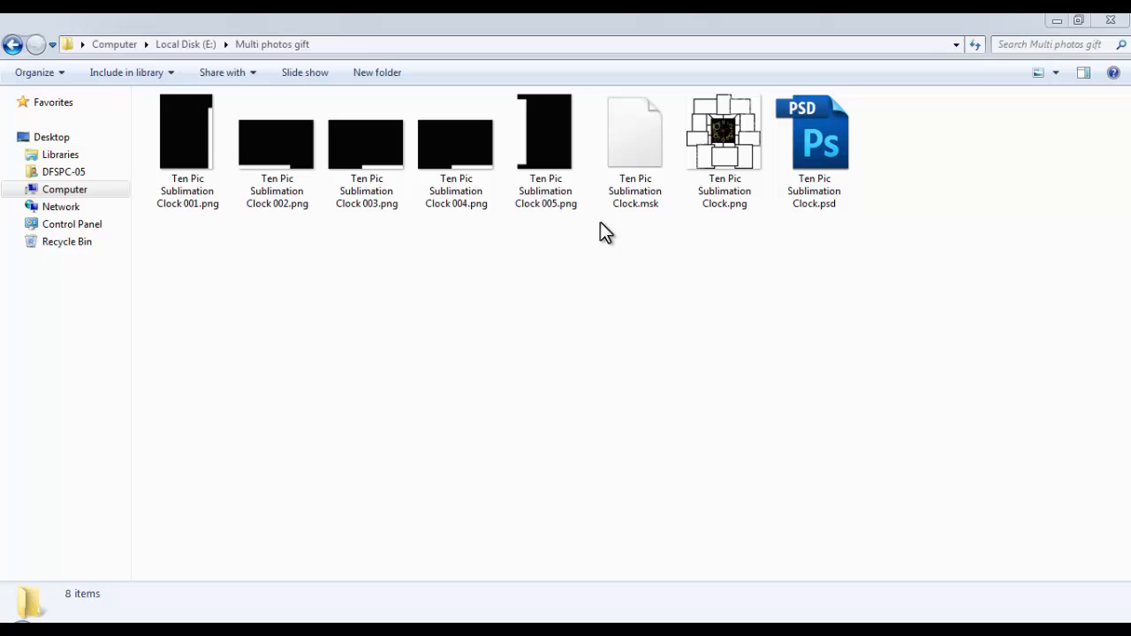
pyautogui.click(635, 132)
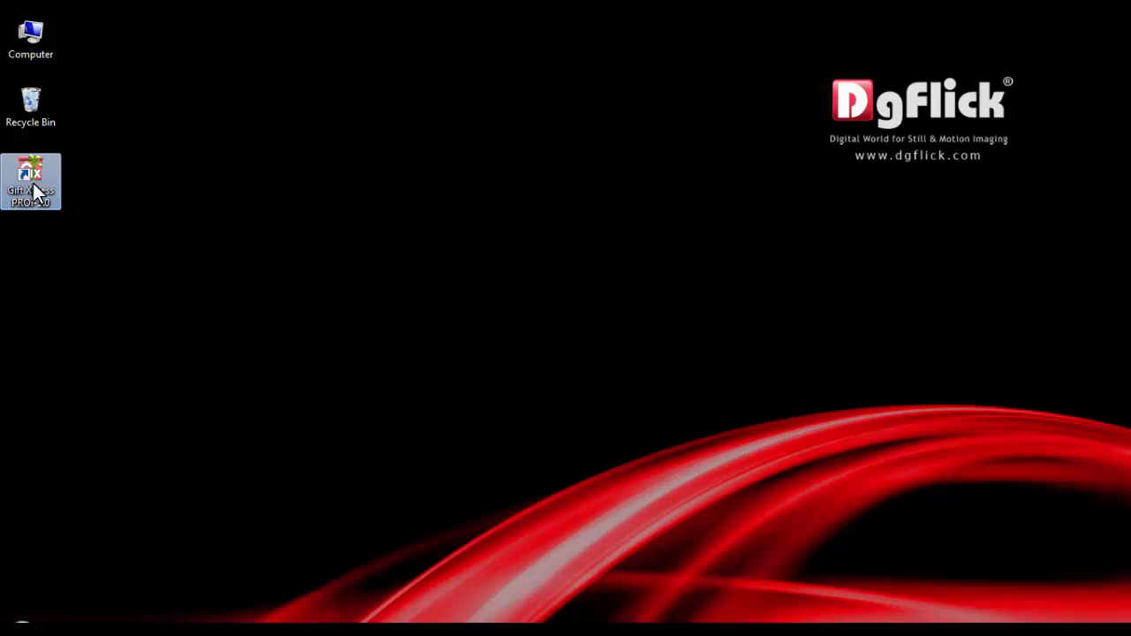
# Locate Gift Xpress's _Themes > Frame folder via the shortcut and paste the clock frame and .msk mask.
pyautogui.rightClick(32, 180)
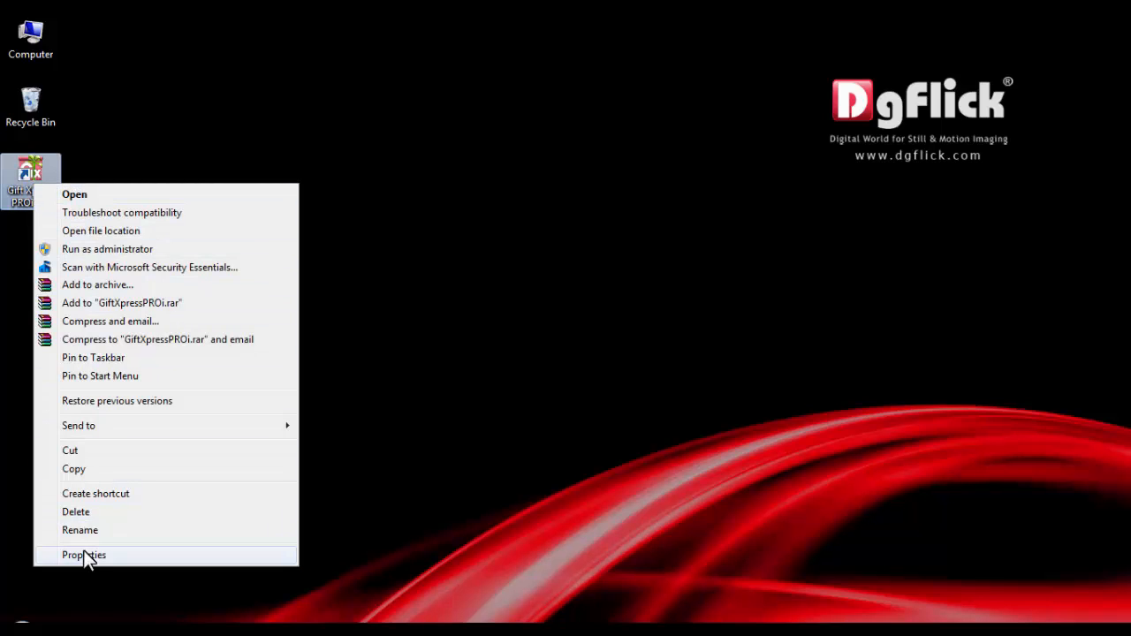
pyautogui.click(85, 555)
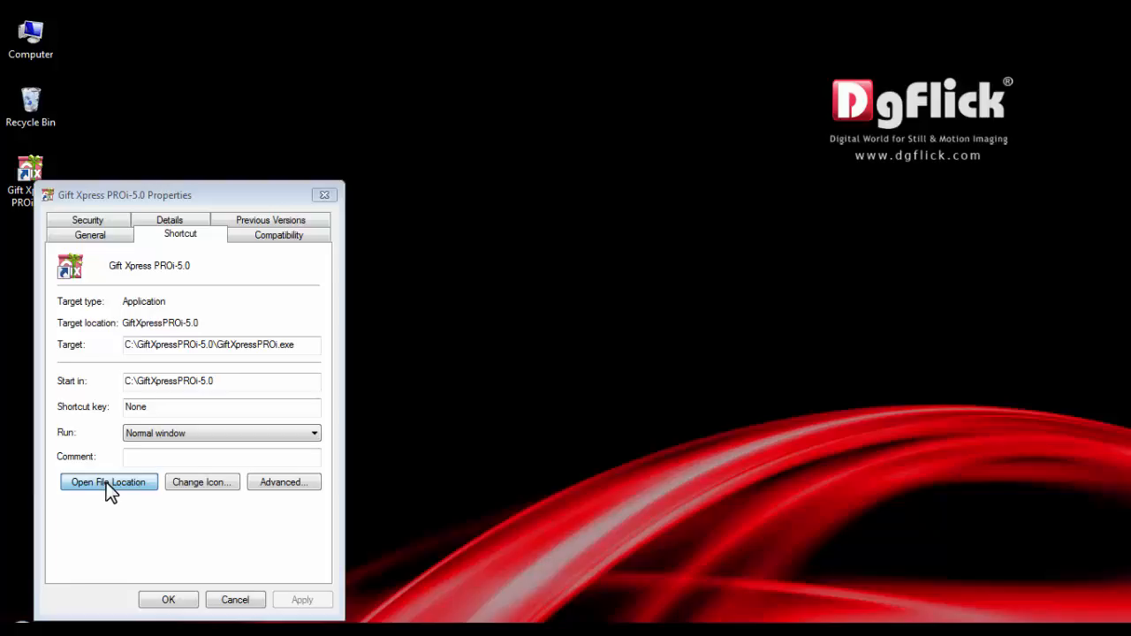
pyautogui.click(108, 481)
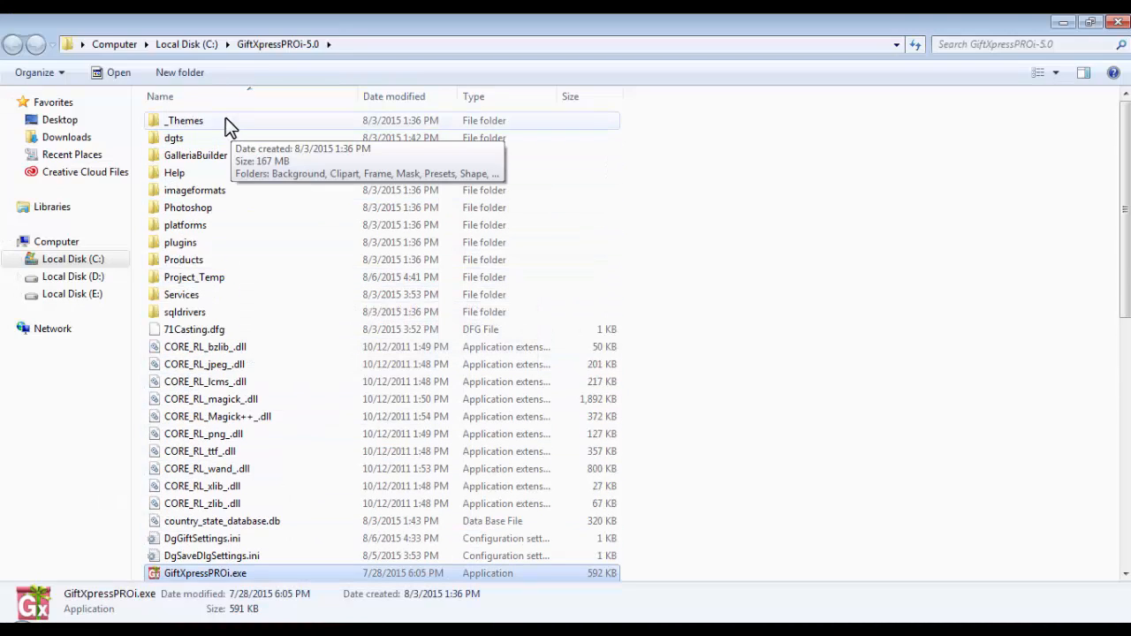
pyautogui.doubleClick(184, 120)
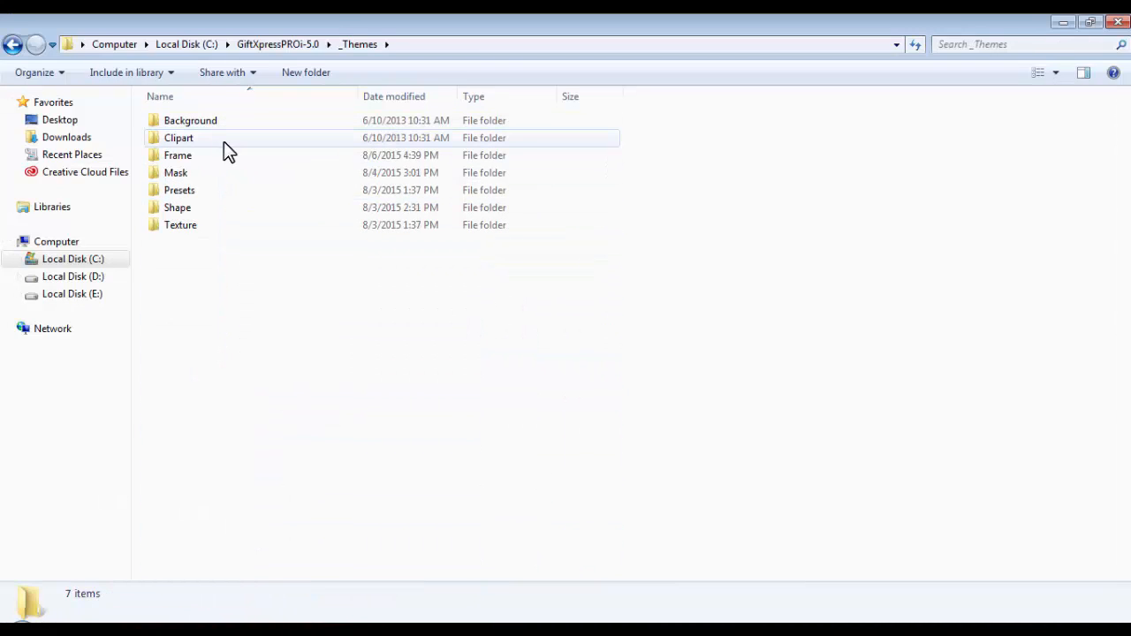
pyautogui.doubleClick(176, 156)
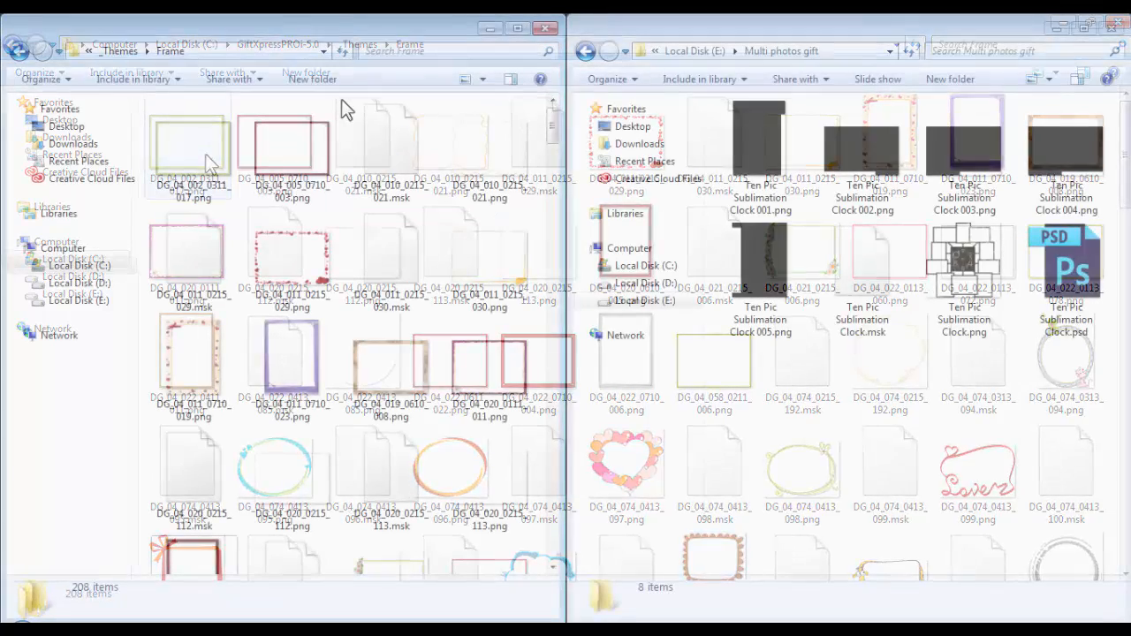
pyautogui.rightClick(863, 268)
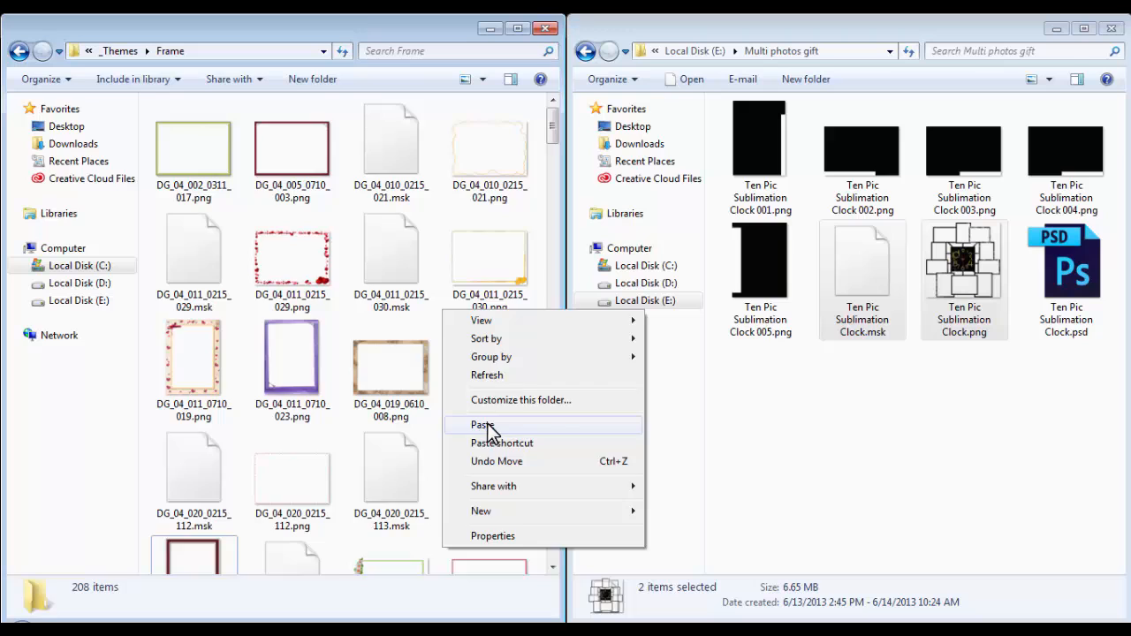
pyautogui.click(484, 424)
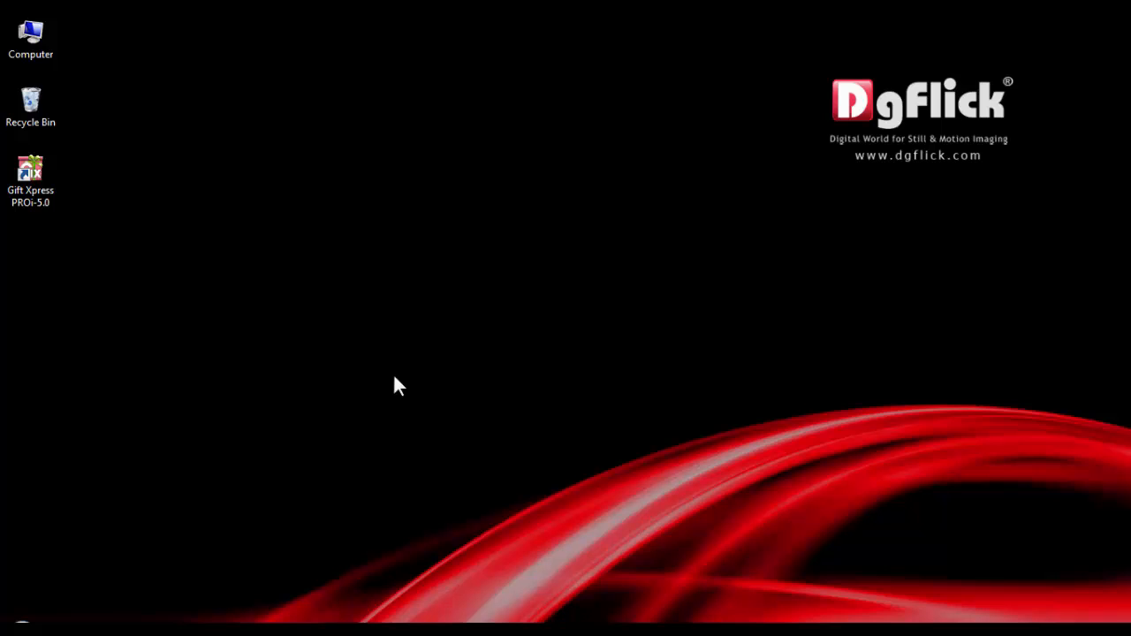
# Launch Gift Xpress PROi-5.0 from the desktop and enter the gift category screen.
pyautogui.doubleClick(30, 167)
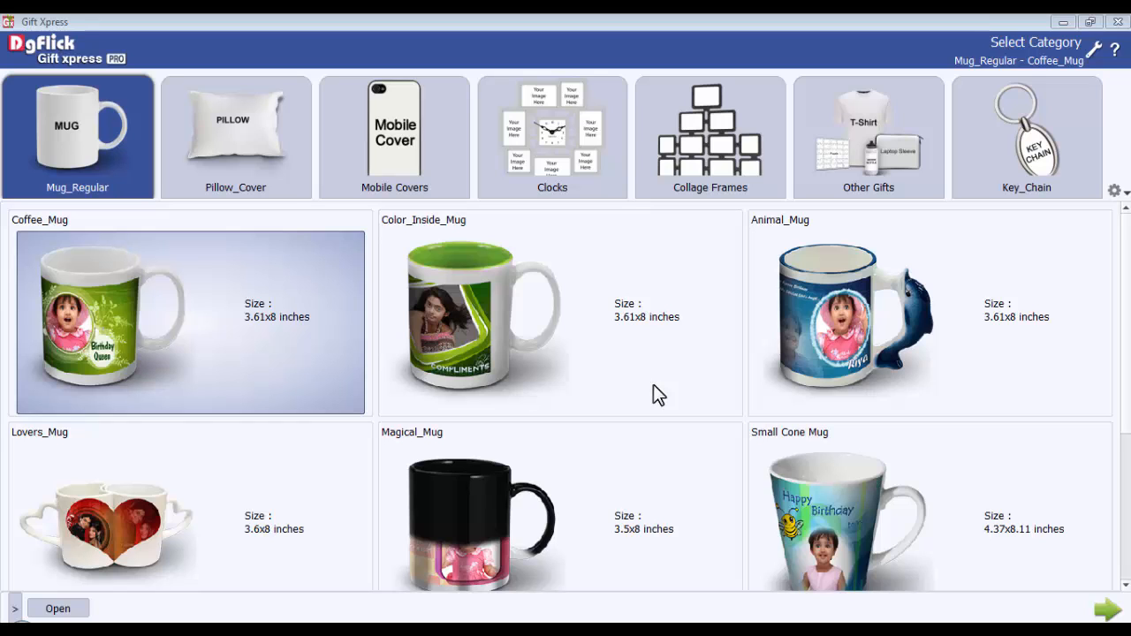
pyautogui.click(552, 138)
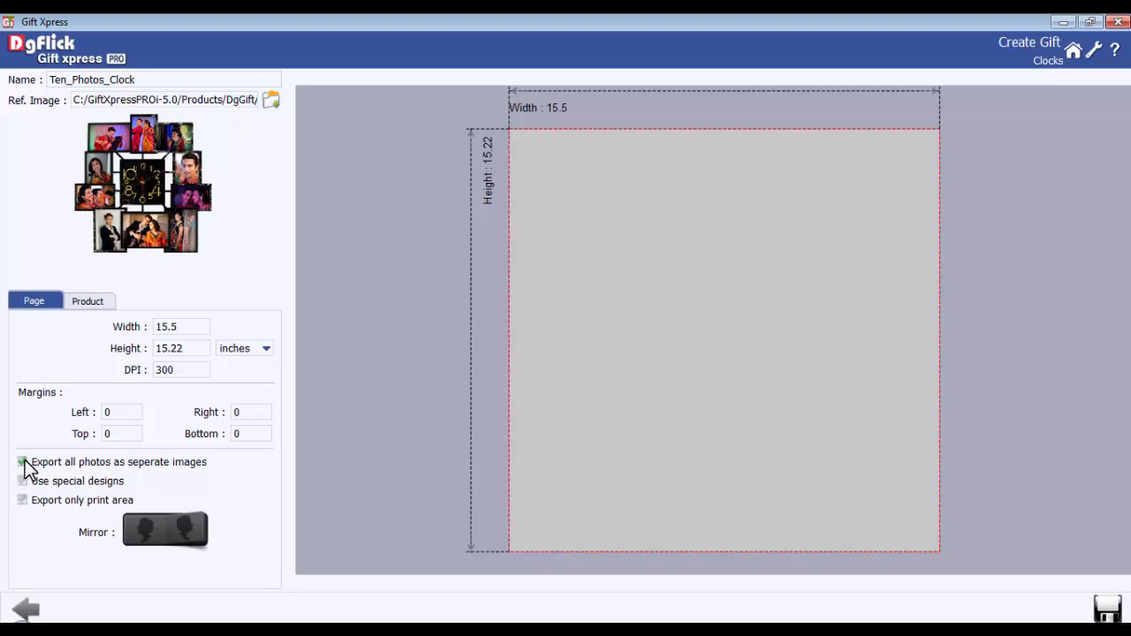
# Enable 'Export all photos as seperate images' and 'Use special designs', then save Ten_Photos_Clock.
pyautogui.click(22, 463)
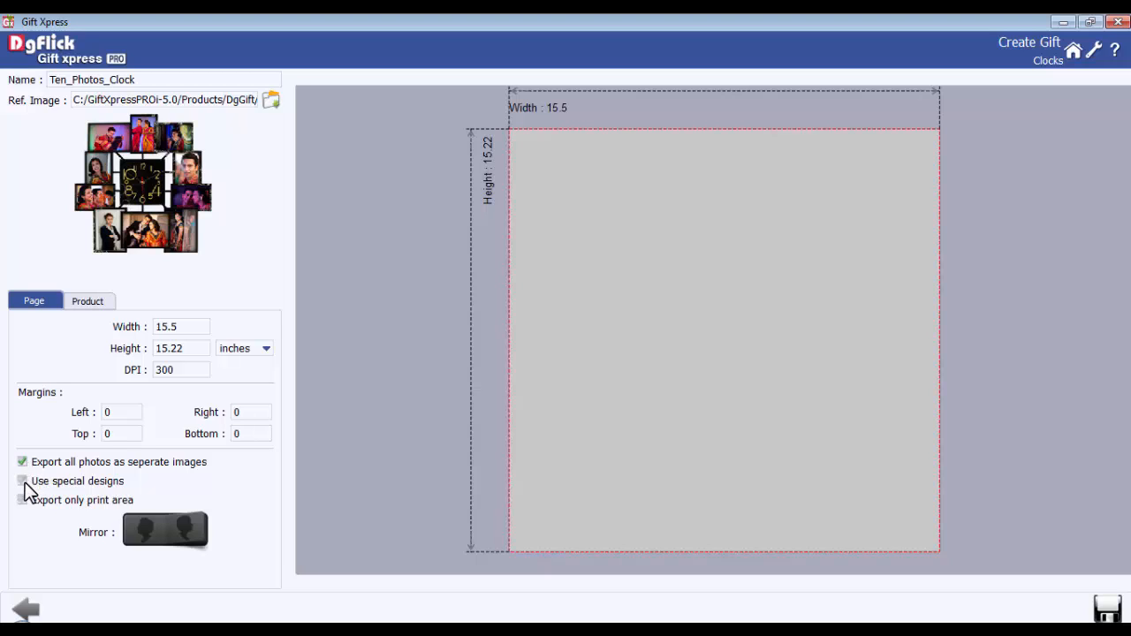
pyautogui.click(21, 480)
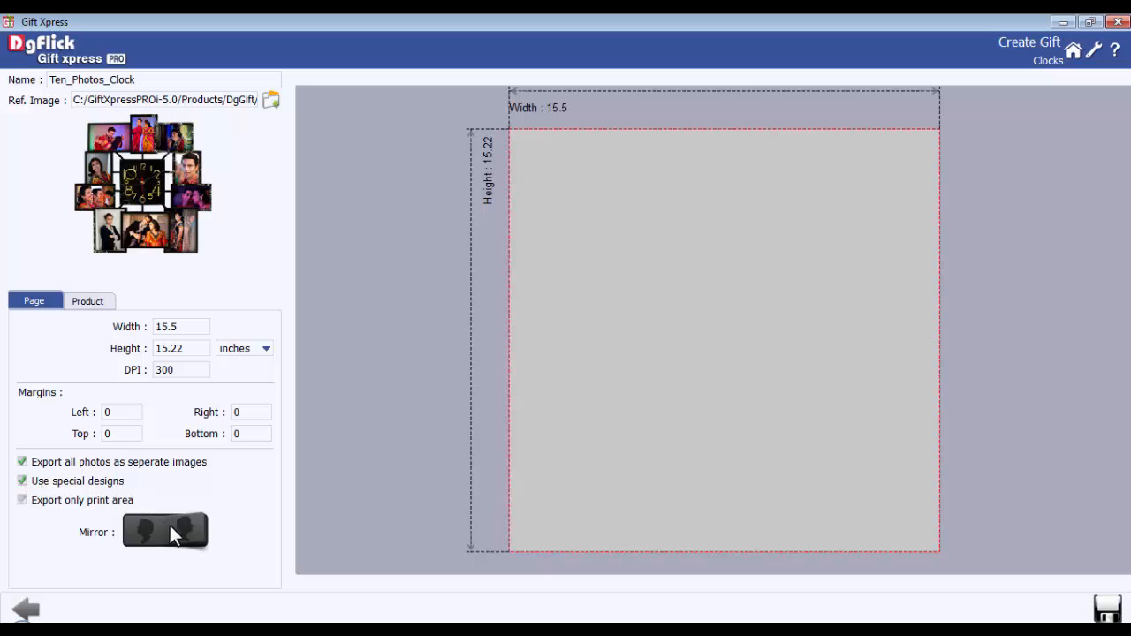
pyautogui.moveTo(184, 536)
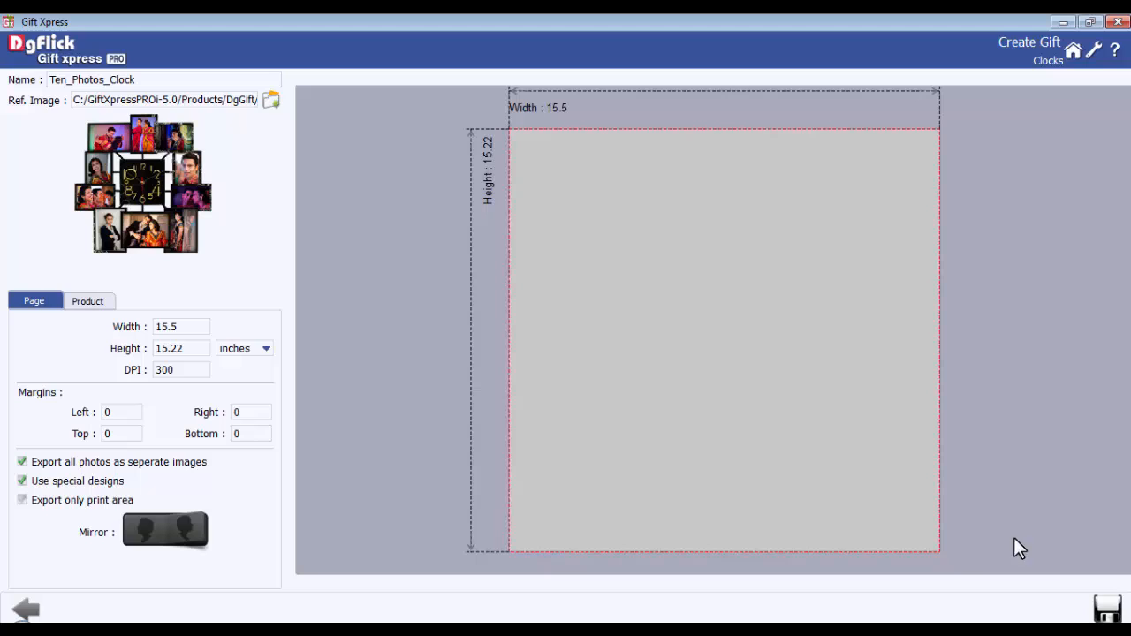
pyautogui.click(25, 609)
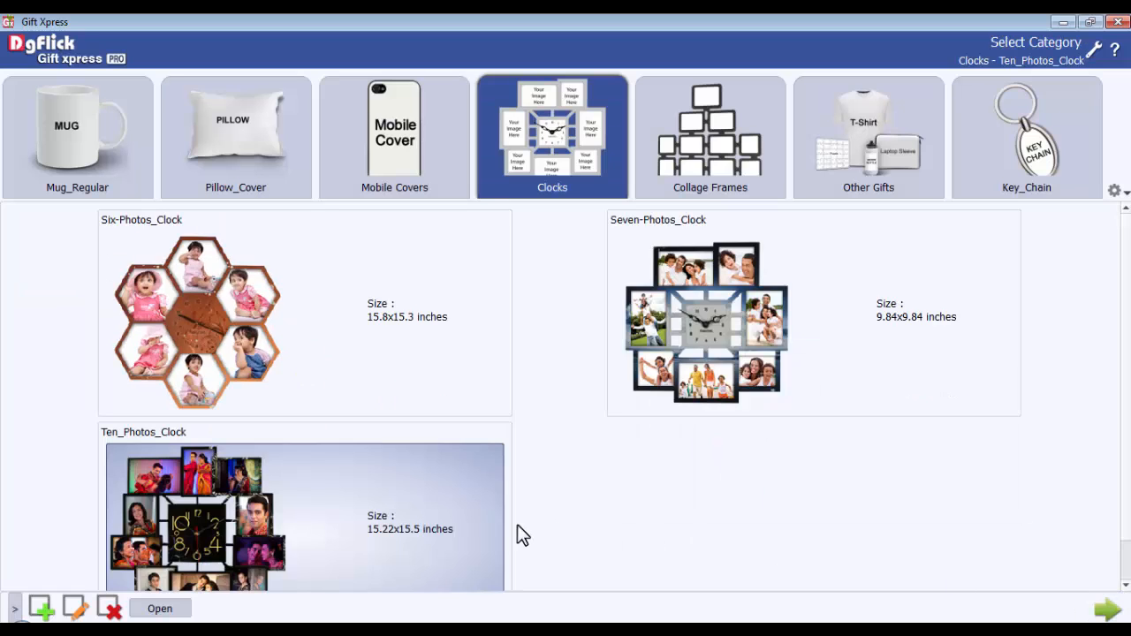
pyautogui.moveTo(268, 516)
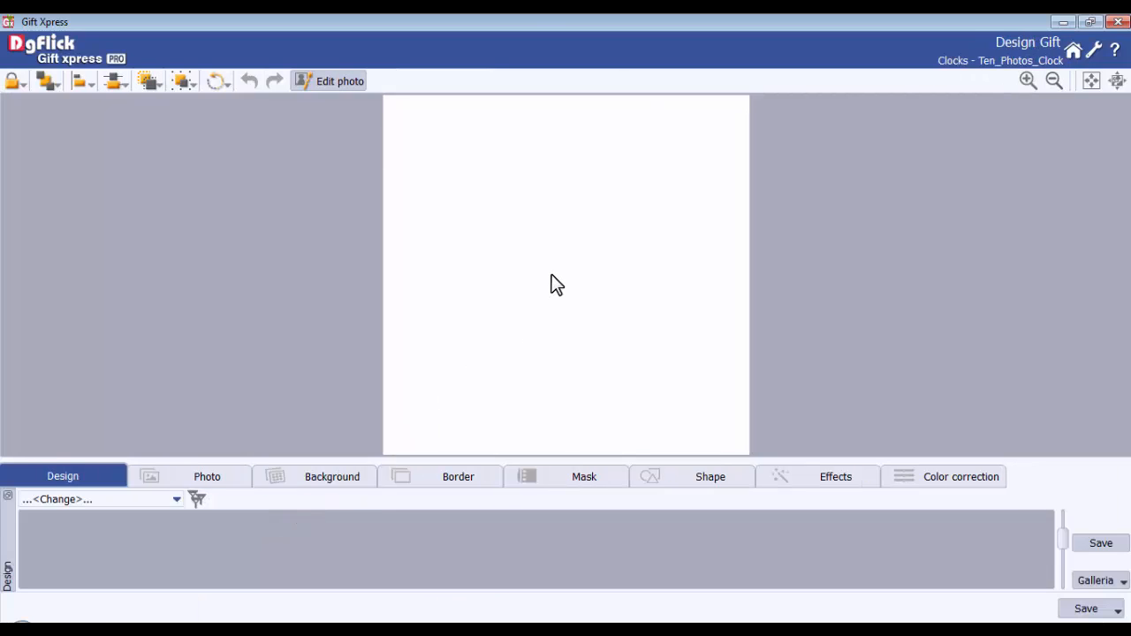
# Apply the custom ten-photo clock frame from the Border list to the Ten_Photos_Clock page.
pyautogui.click(456, 477)
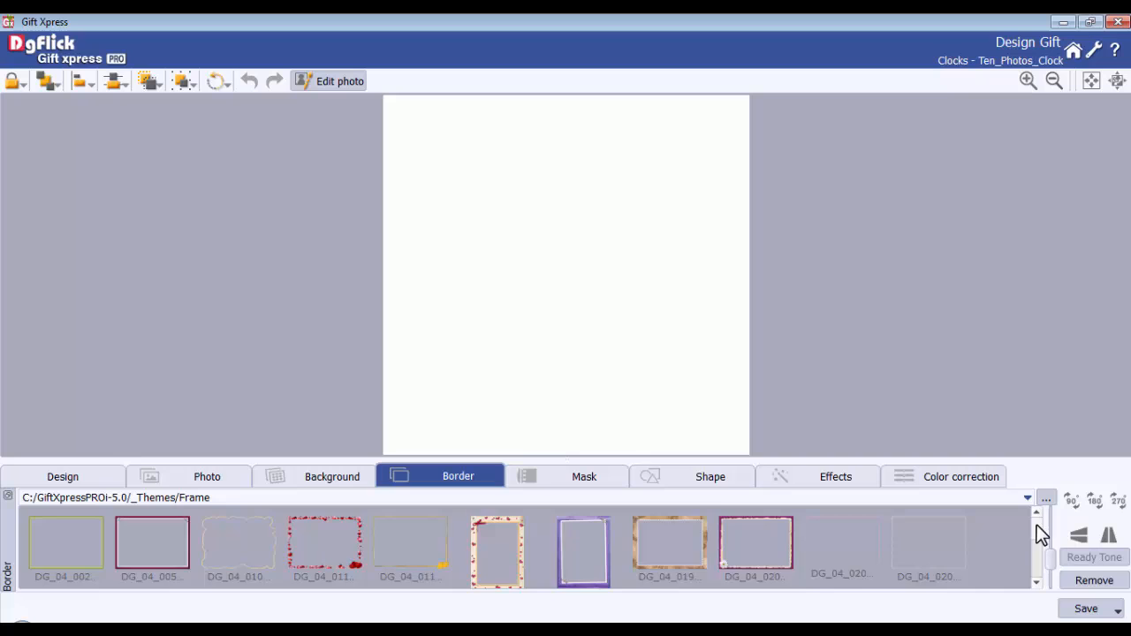
pyautogui.click(751, 555)
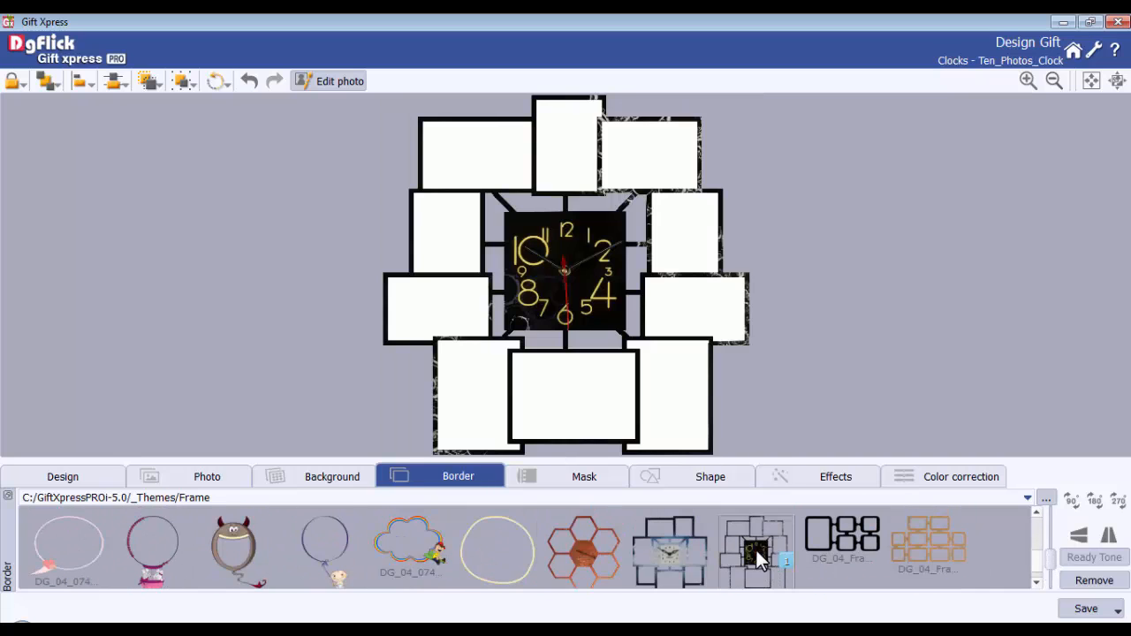
pyautogui.click(207, 476)
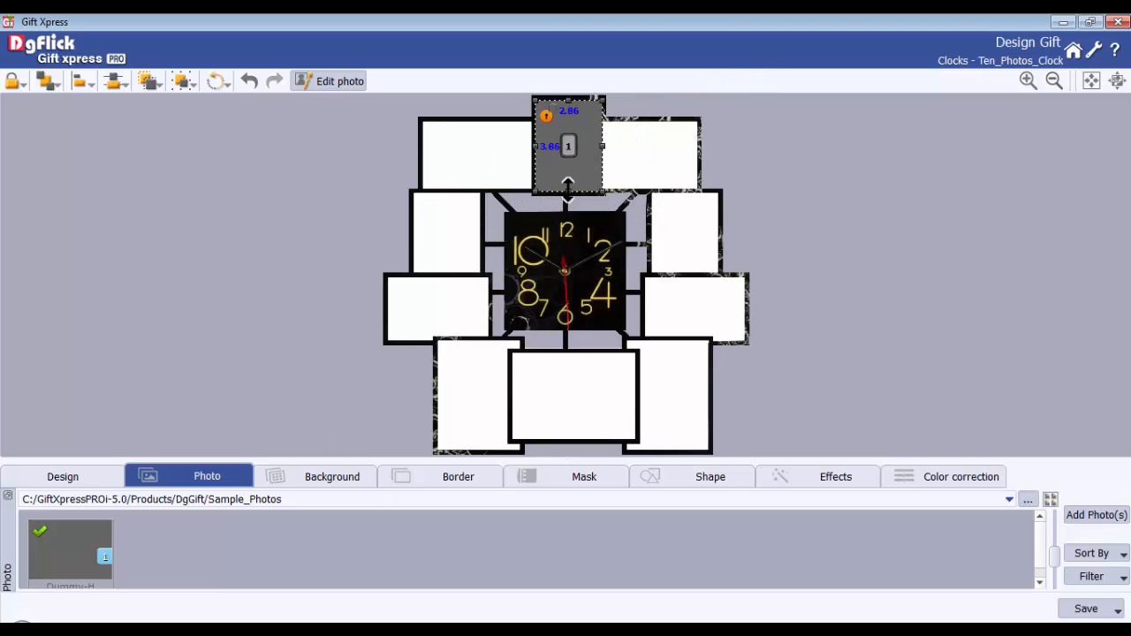
# Apply the numbered photo masks to the ten frame openings from the Mask list.
pyautogui.click(583, 477)
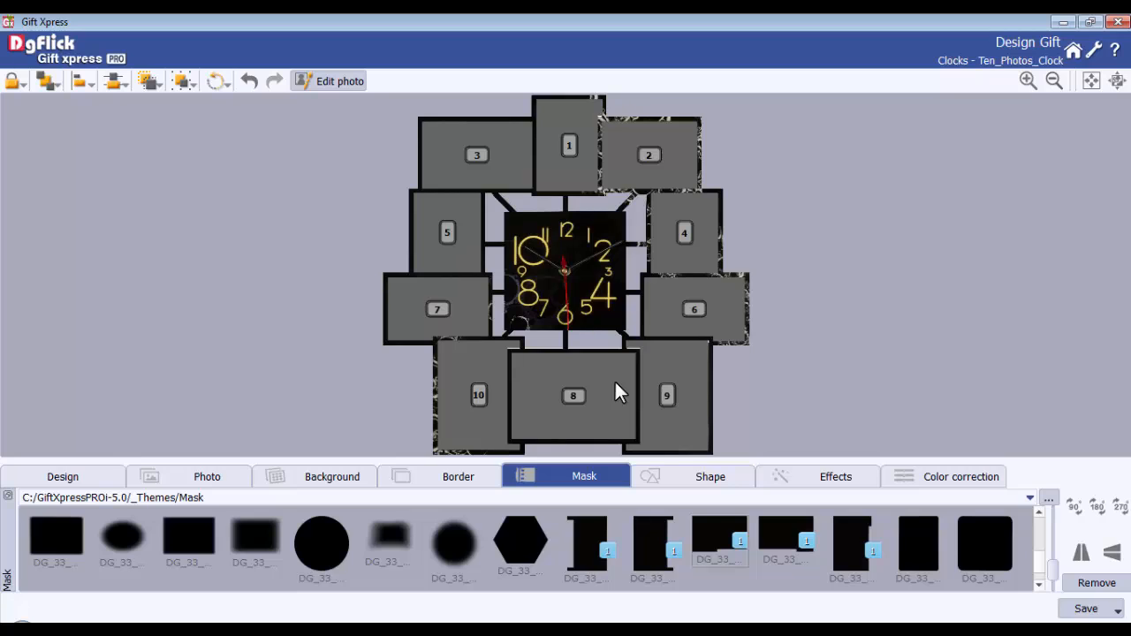
pyautogui.moveTo(615, 392)
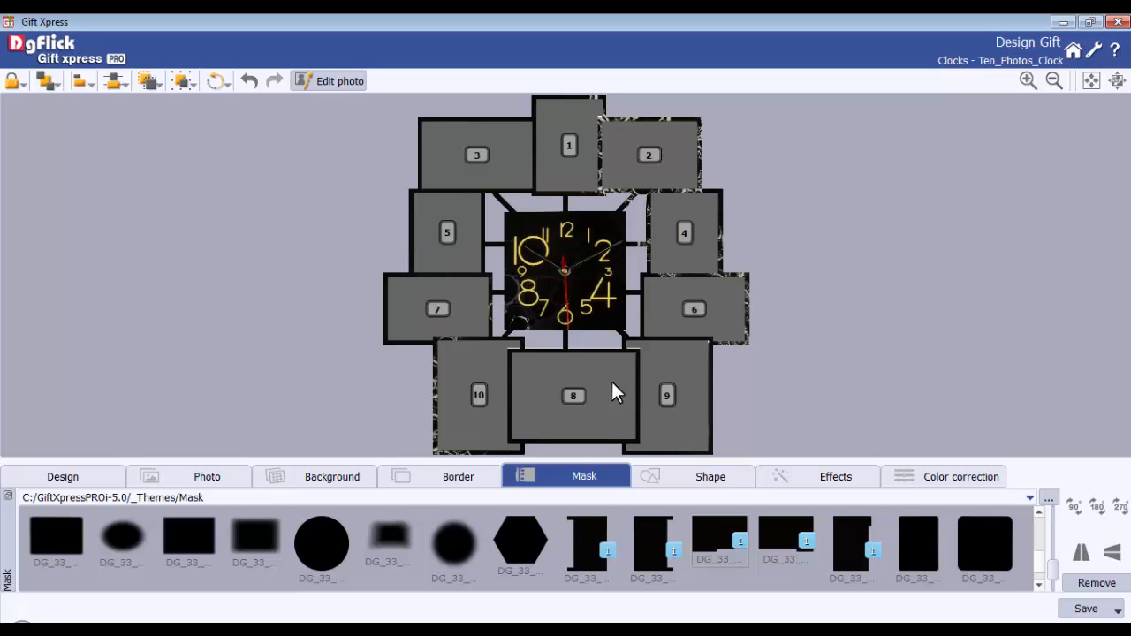
pyautogui.click(62, 477)
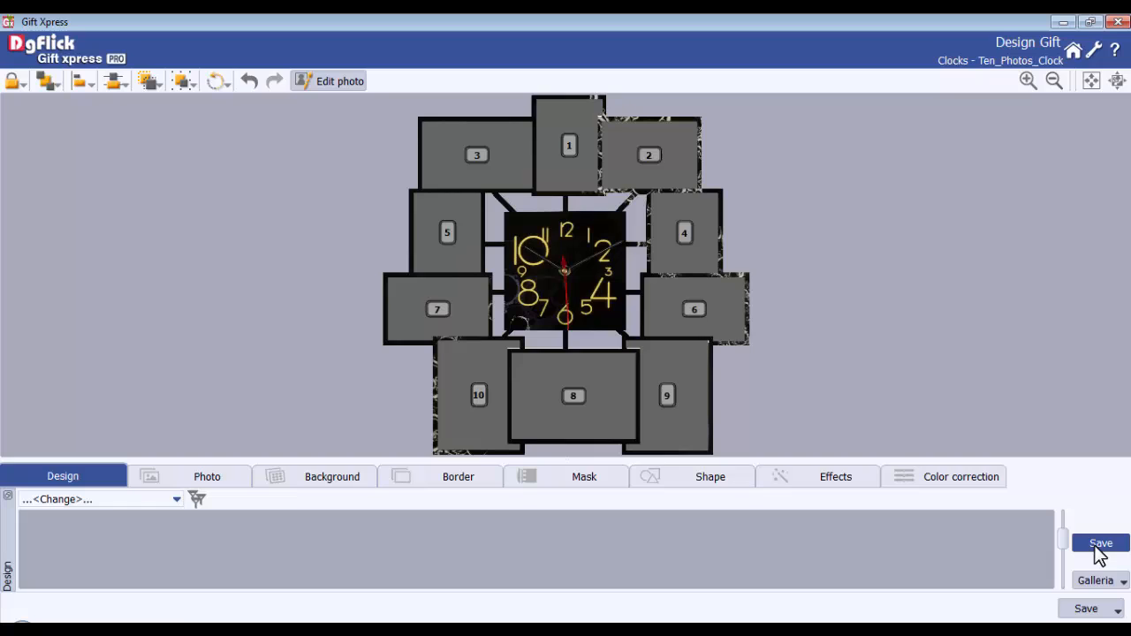
# Save the masked layout as a design, build it into the gallery, and bring up export choices.
pyautogui.click(1101, 544)
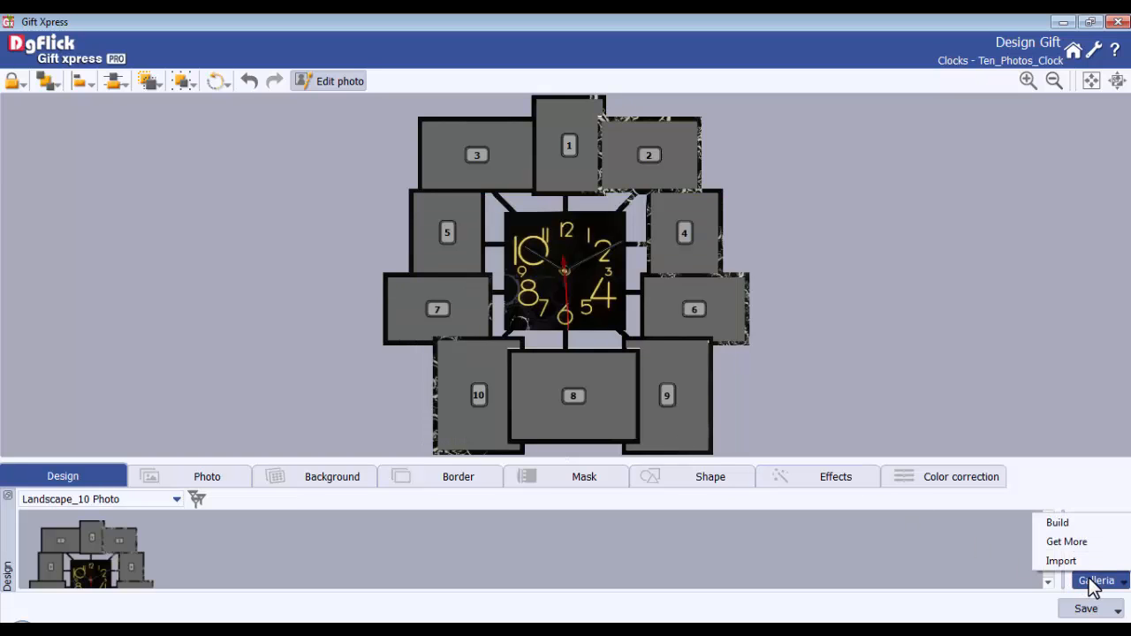
pyautogui.click(1056, 523)
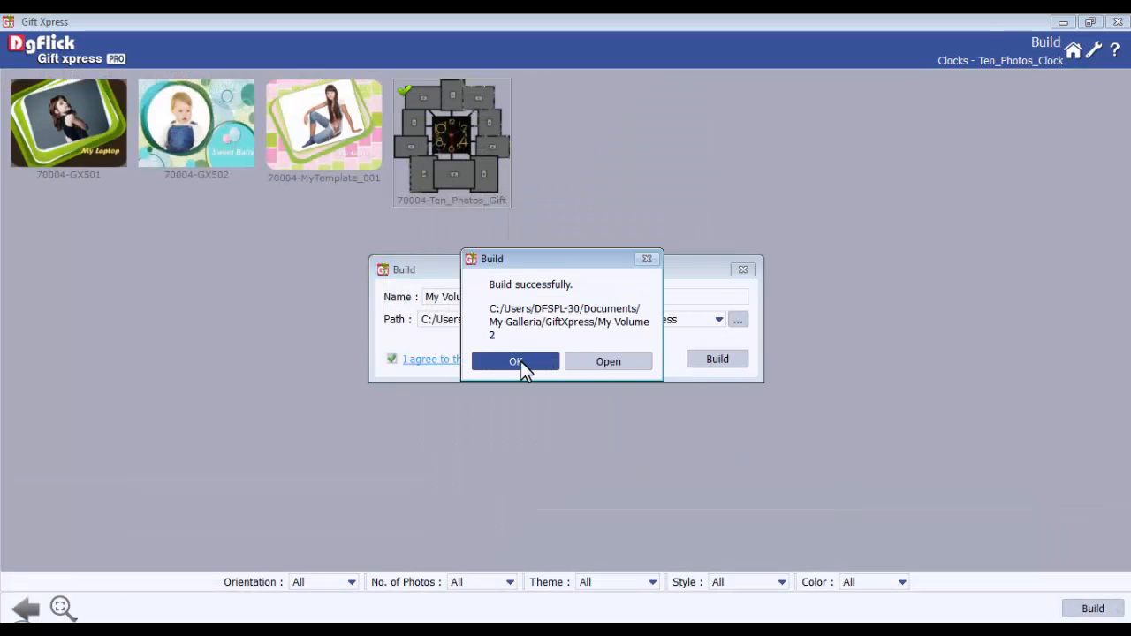
pyautogui.click(516, 360)
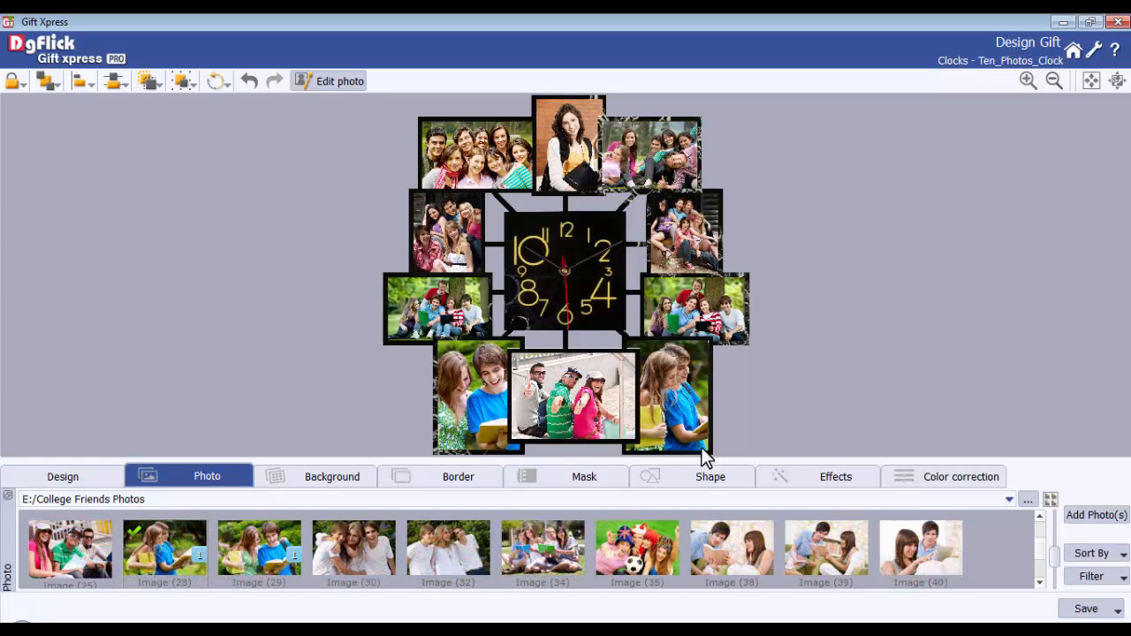
pyautogui.click(1102, 608)
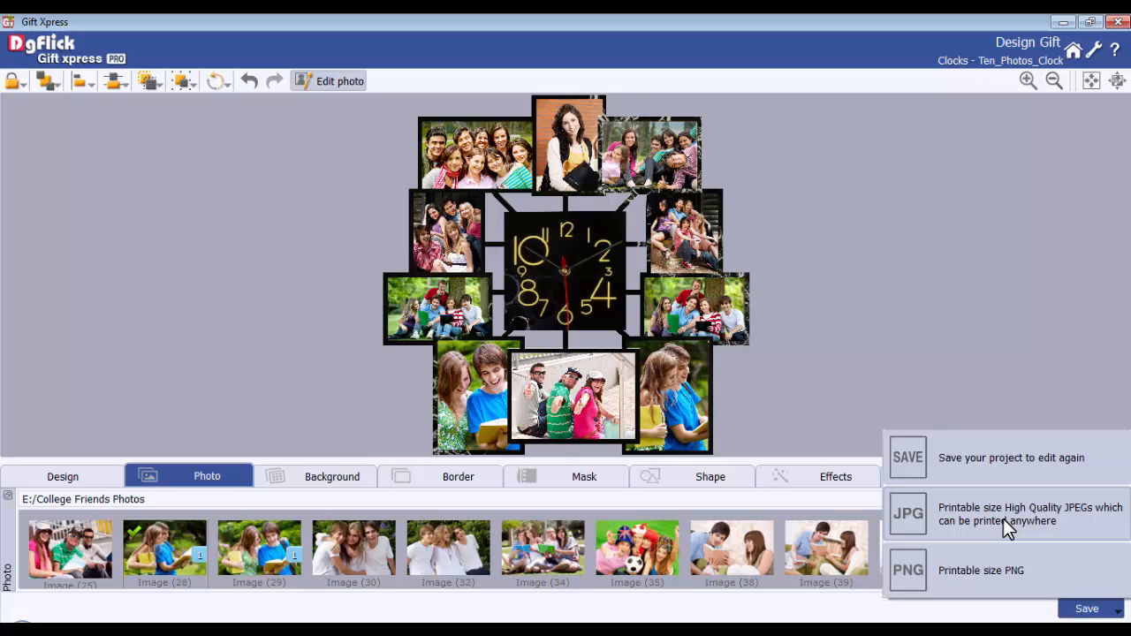